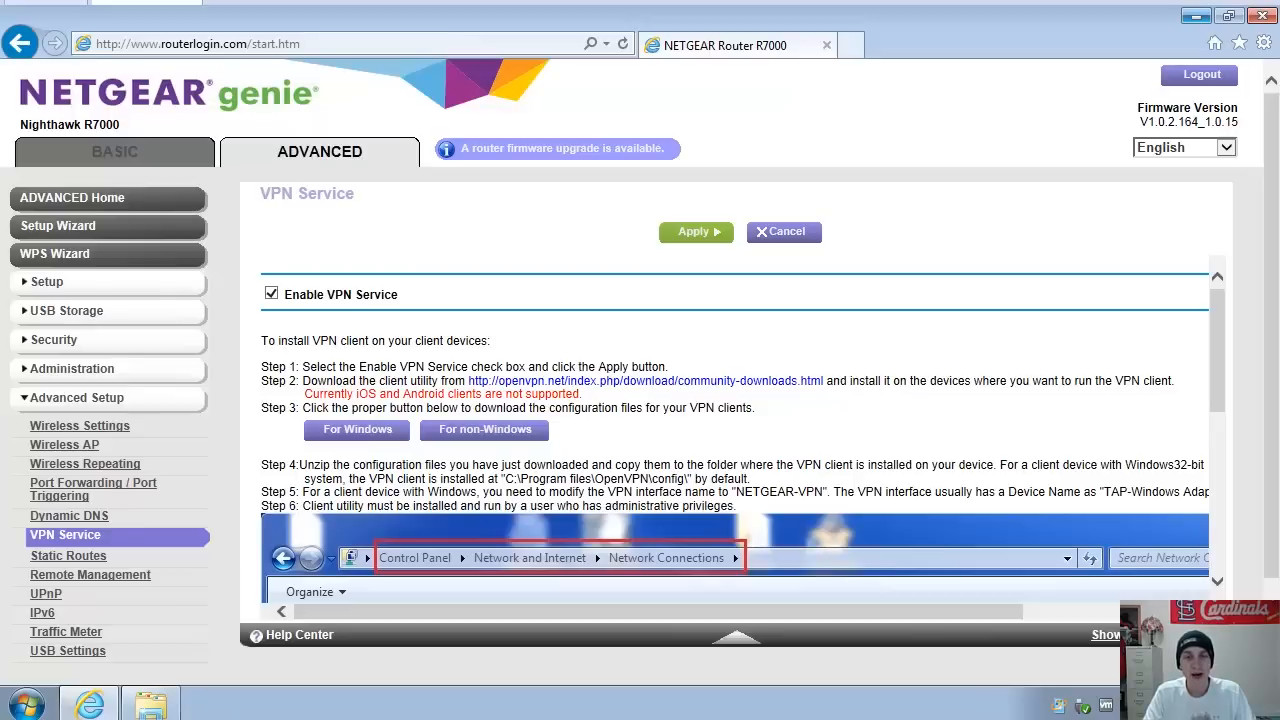
{"action": "mouse_move", "coordinate": [458, 7]}
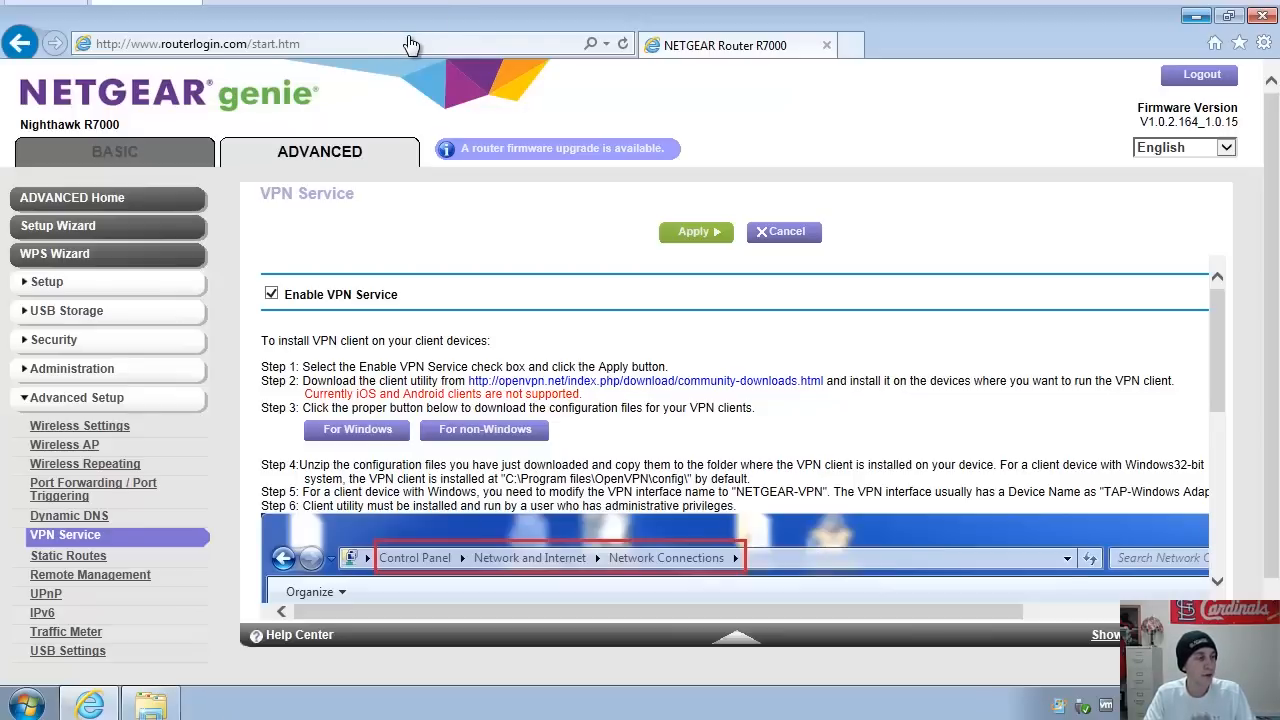
{"action": "mouse_move", "coordinate": [85, 553]}
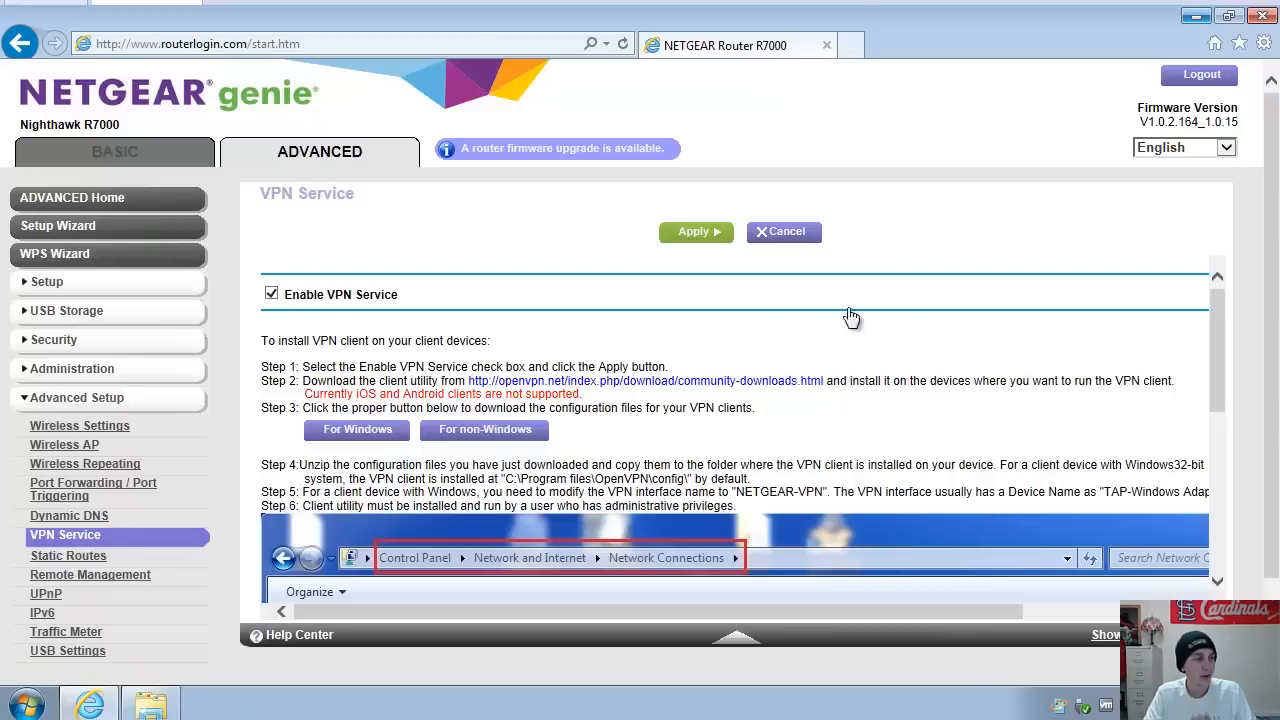
{"action": "mouse_move", "coordinate": [630, 386]}
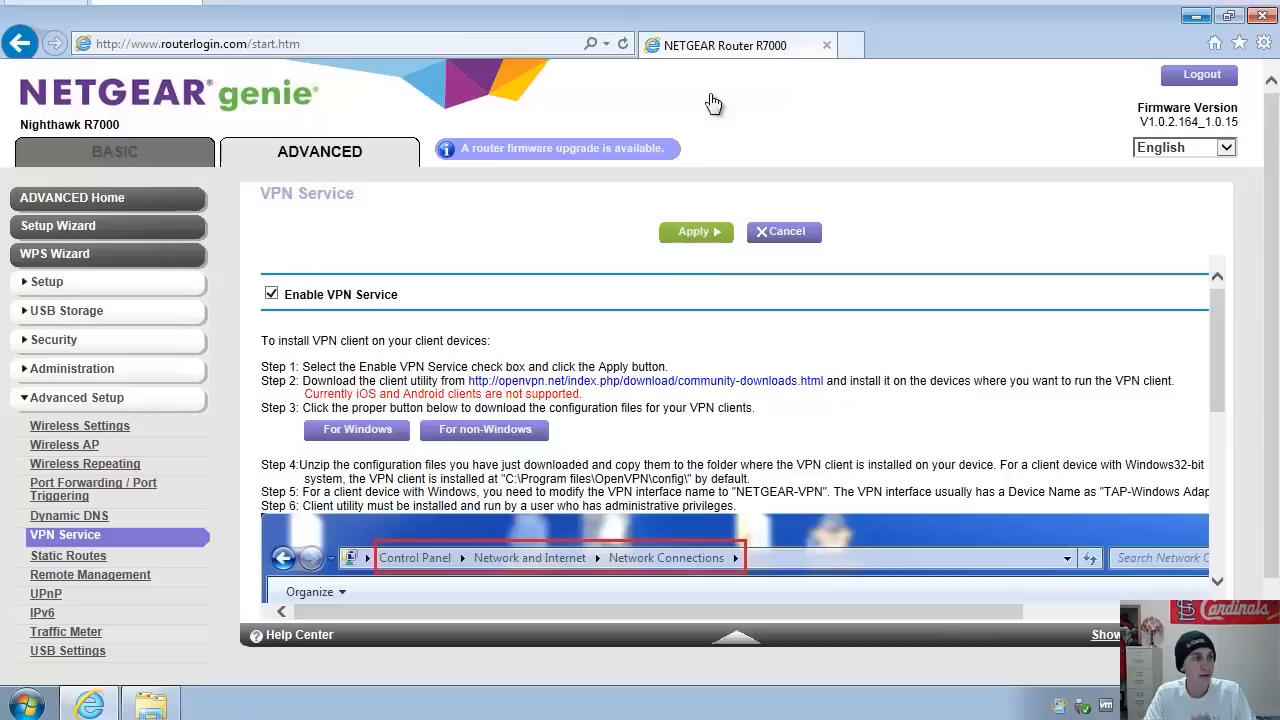
{"action": "mouse_move", "coordinate": [670, 393]}
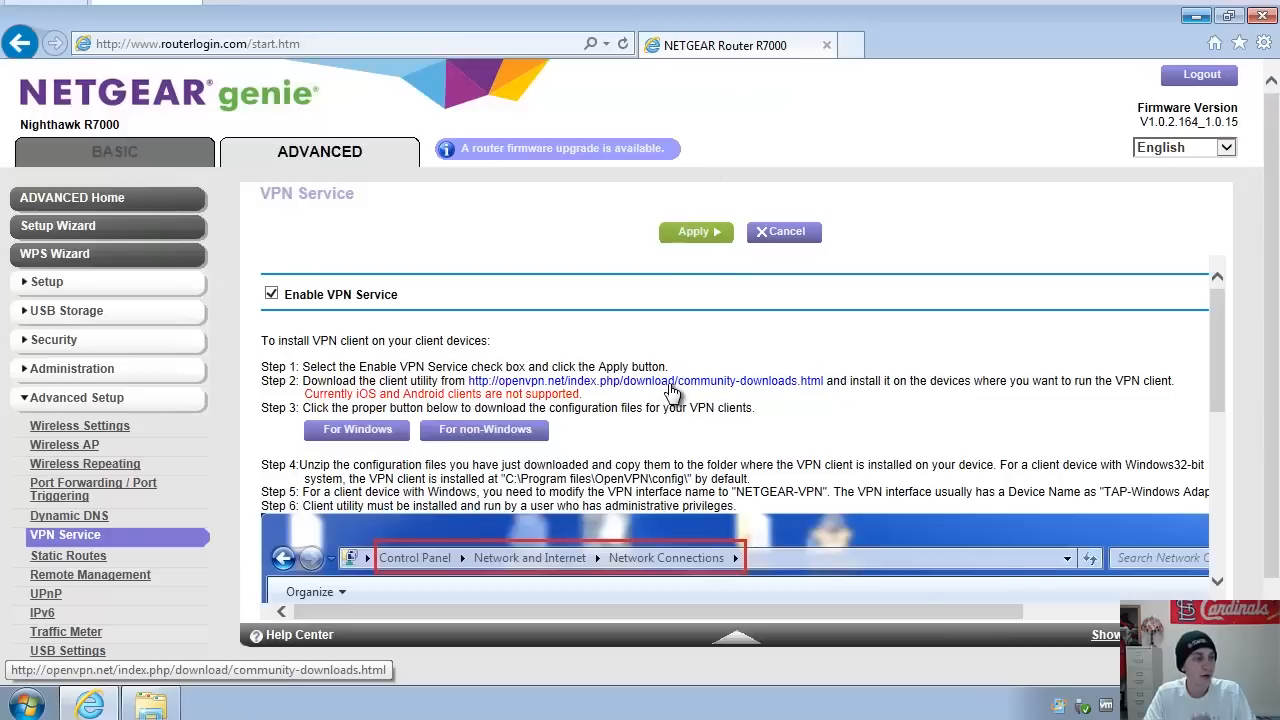
{"action": "mouse_move", "coordinate": [787, 390]}
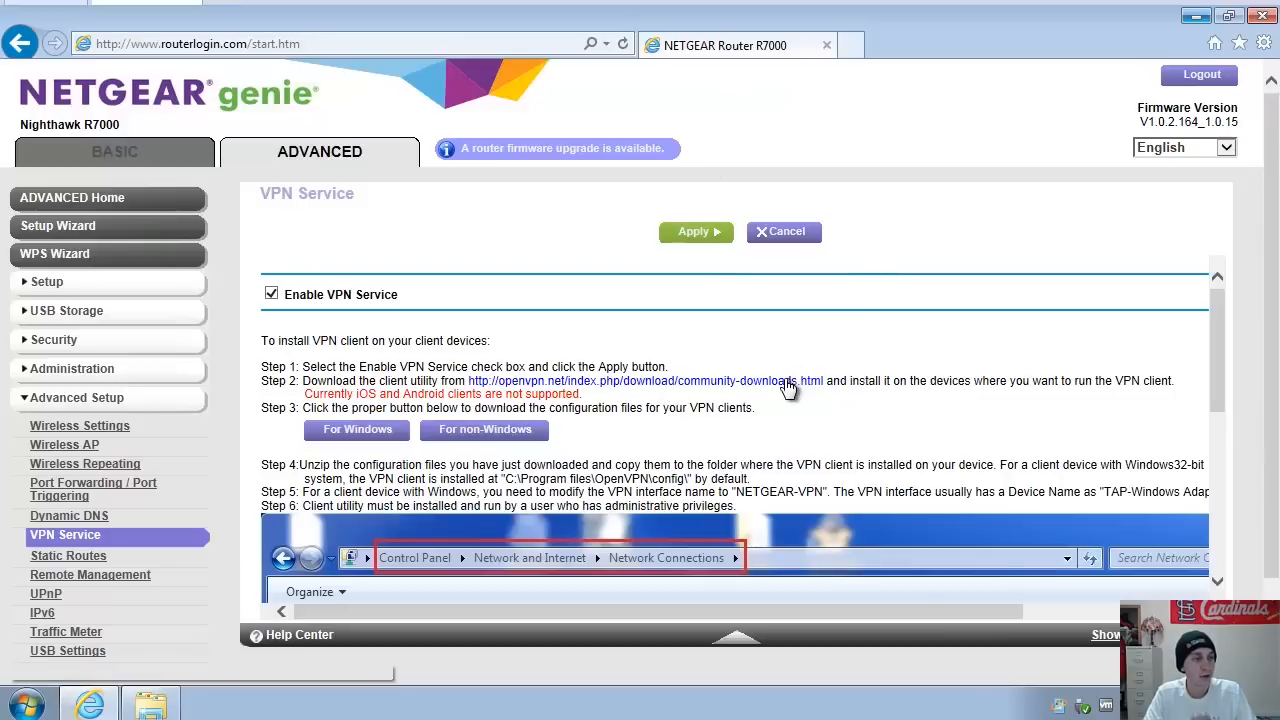
{"action": "mouse_move", "coordinate": [788, 391]}
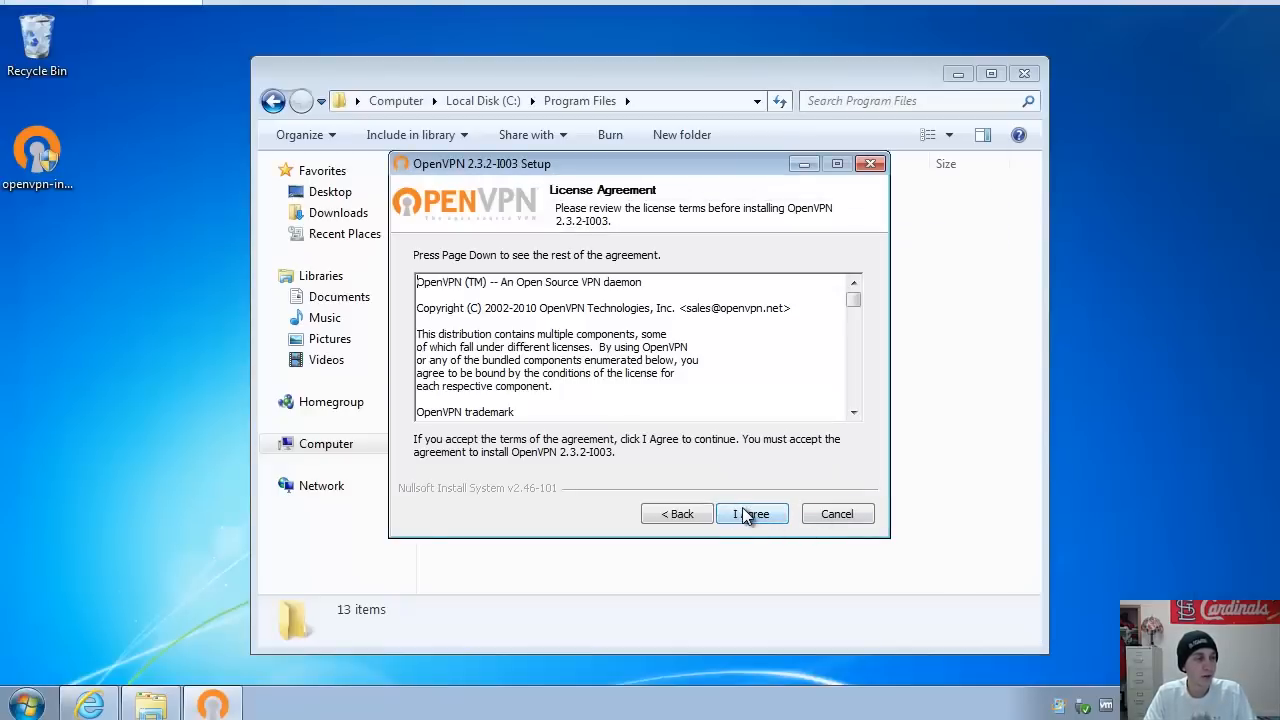
Install OpenVPN 2.3.2 to the default folder, allowing the TAP-Windows adapter driver
{"action": "left_click", "coordinate": [752, 513]}
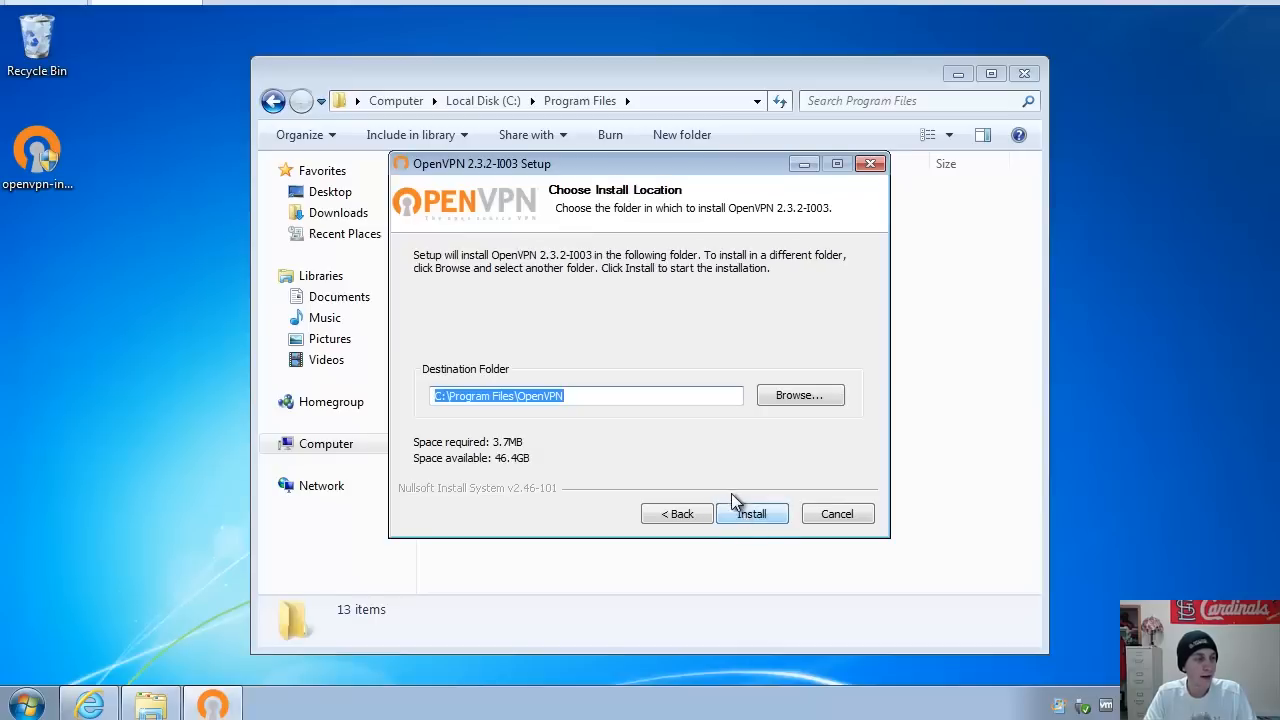
{"action": "left_click", "coordinate": [752, 513]}
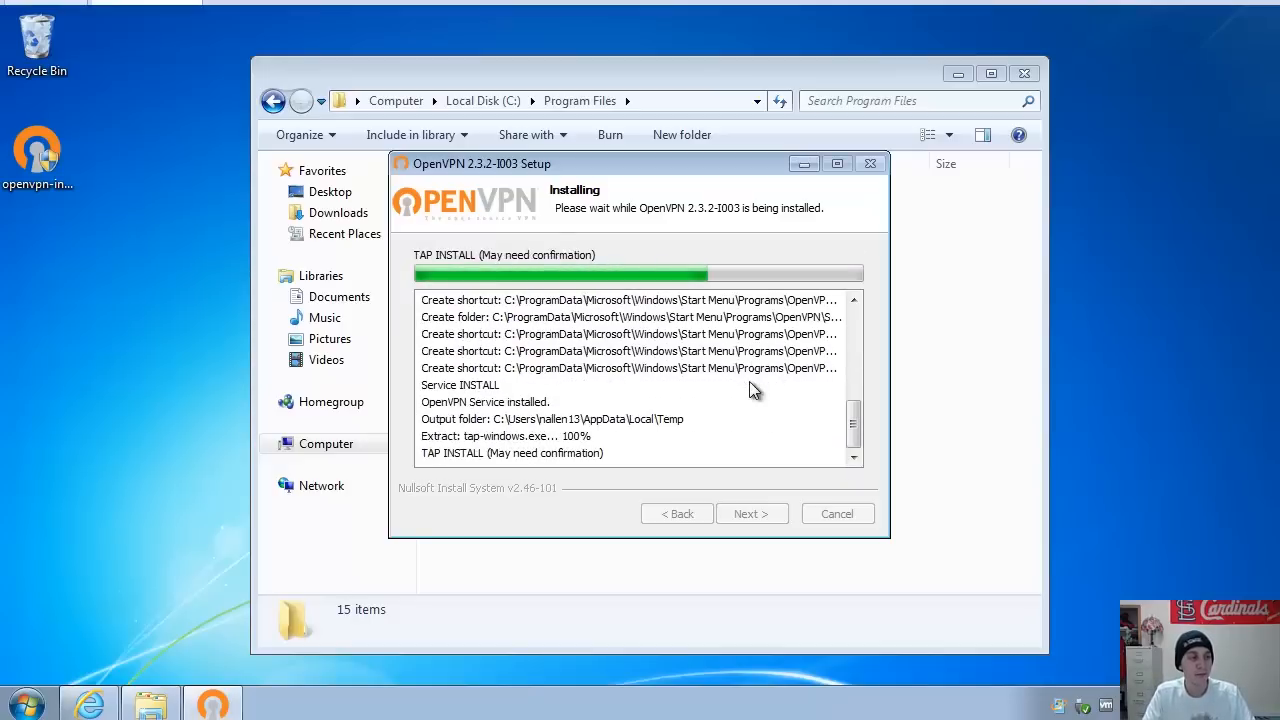
{"action": "mouse_move", "coordinate": [780, 218]}
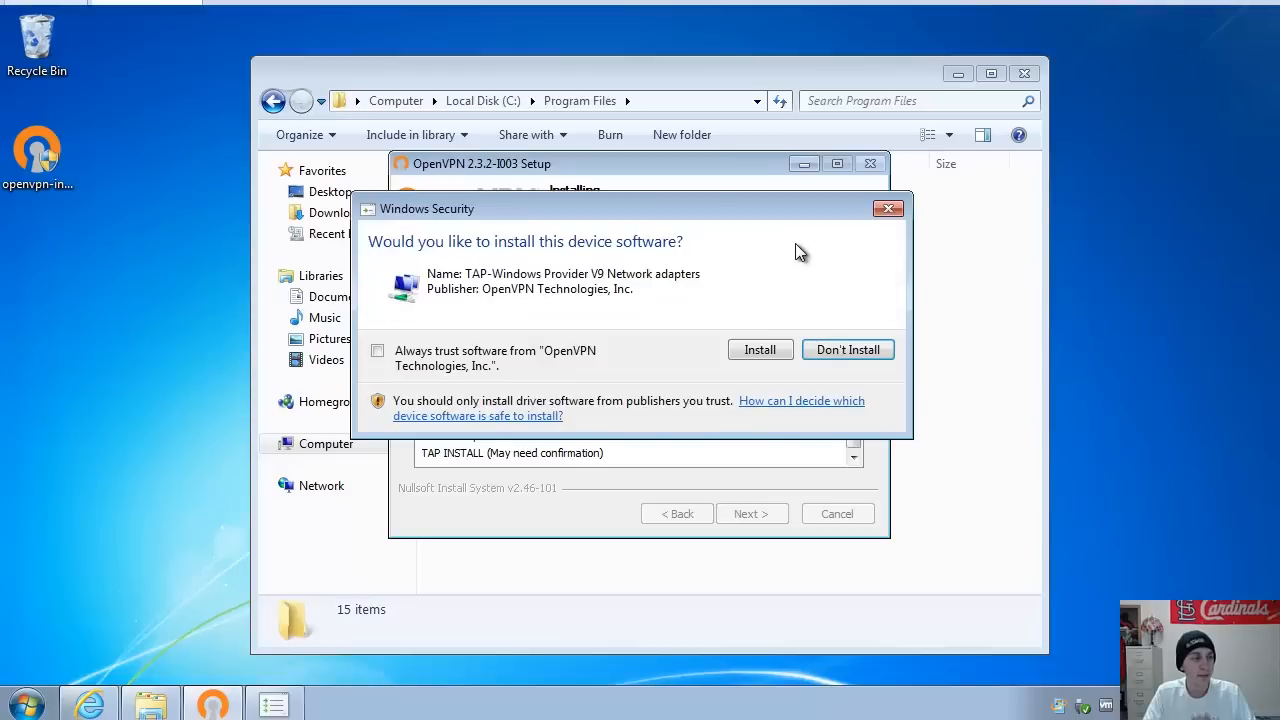
{"action": "left_click", "coordinate": [760, 349]}
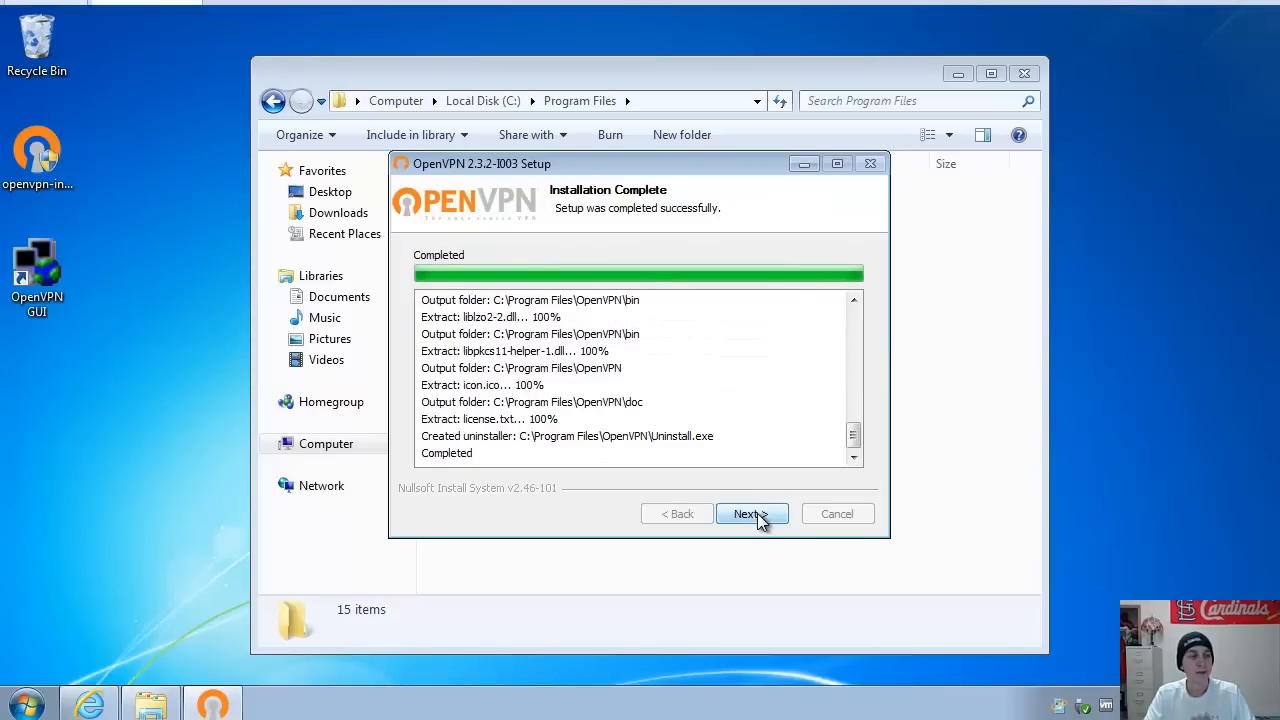
{"action": "left_click", "coordinate": [752, 513]}
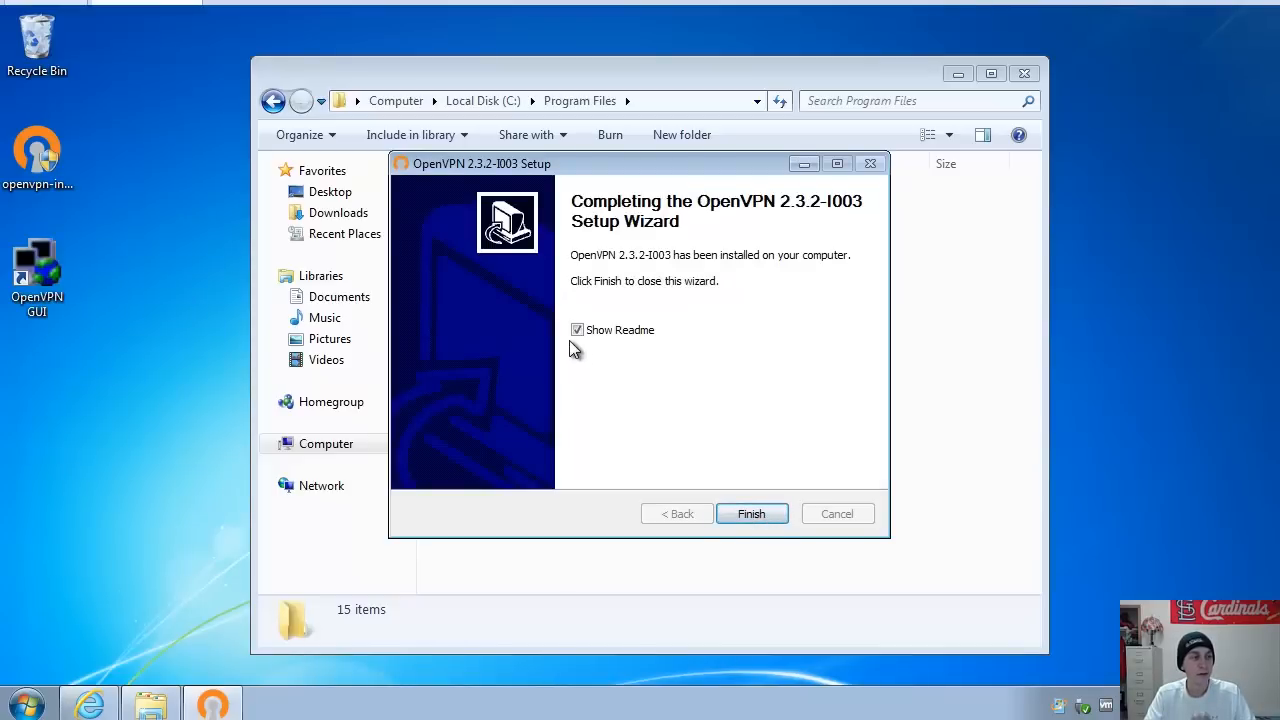
{"action": "left_click", "coordinate": [752, 513]}
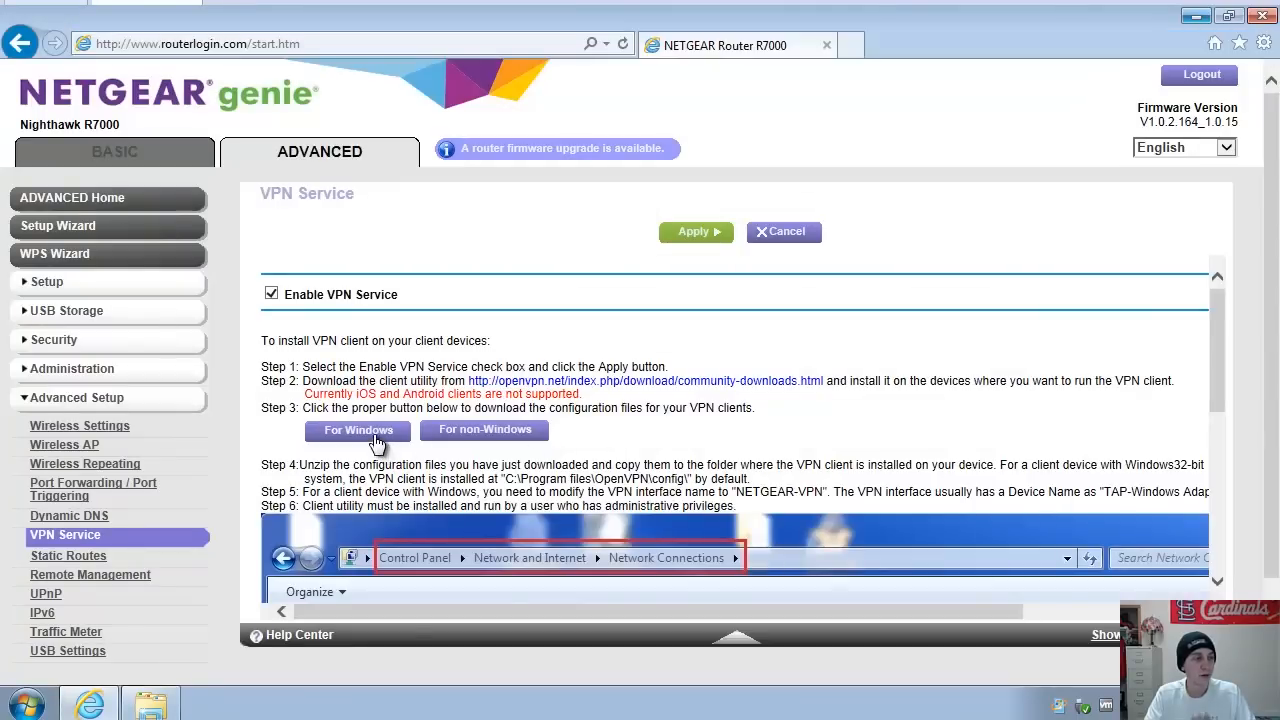
Request the Windows configuration files under Step 3 and dismiss the Dynamic DNS notice
{"action": "left_click", "coordinate": [357, 430]}
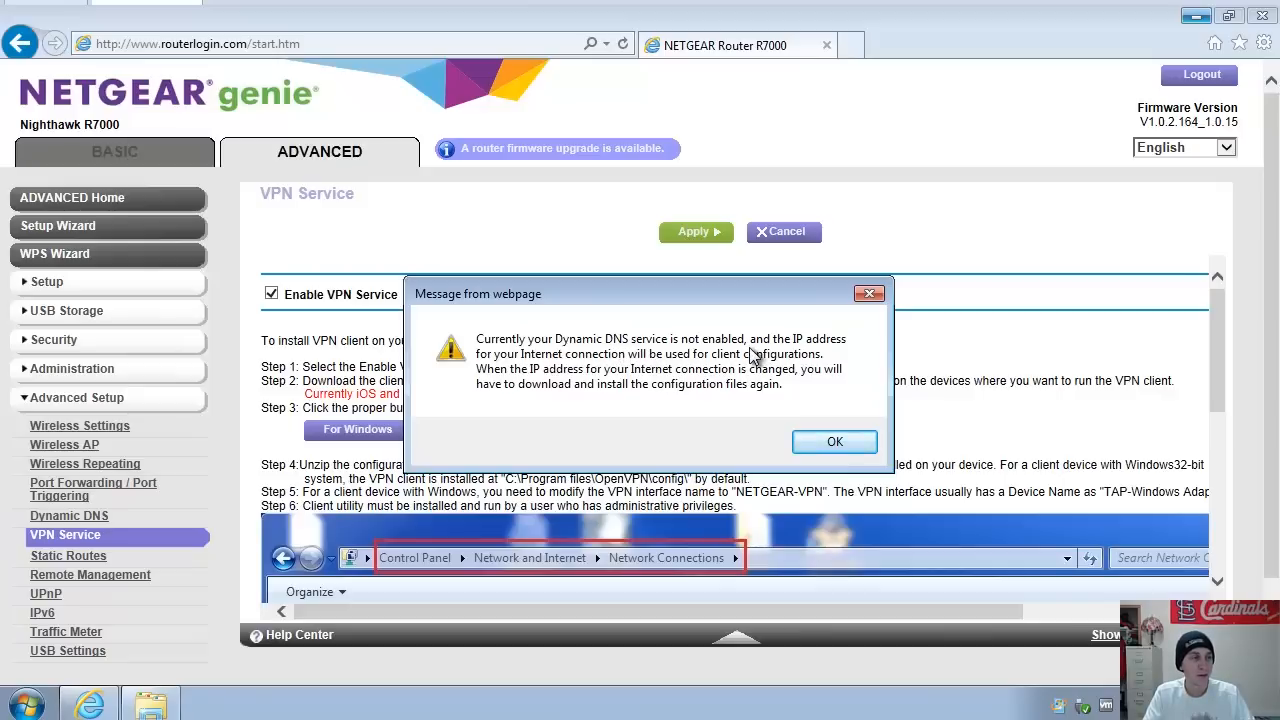
{"action": "mouse_move", "coordinate": [770, 360]}
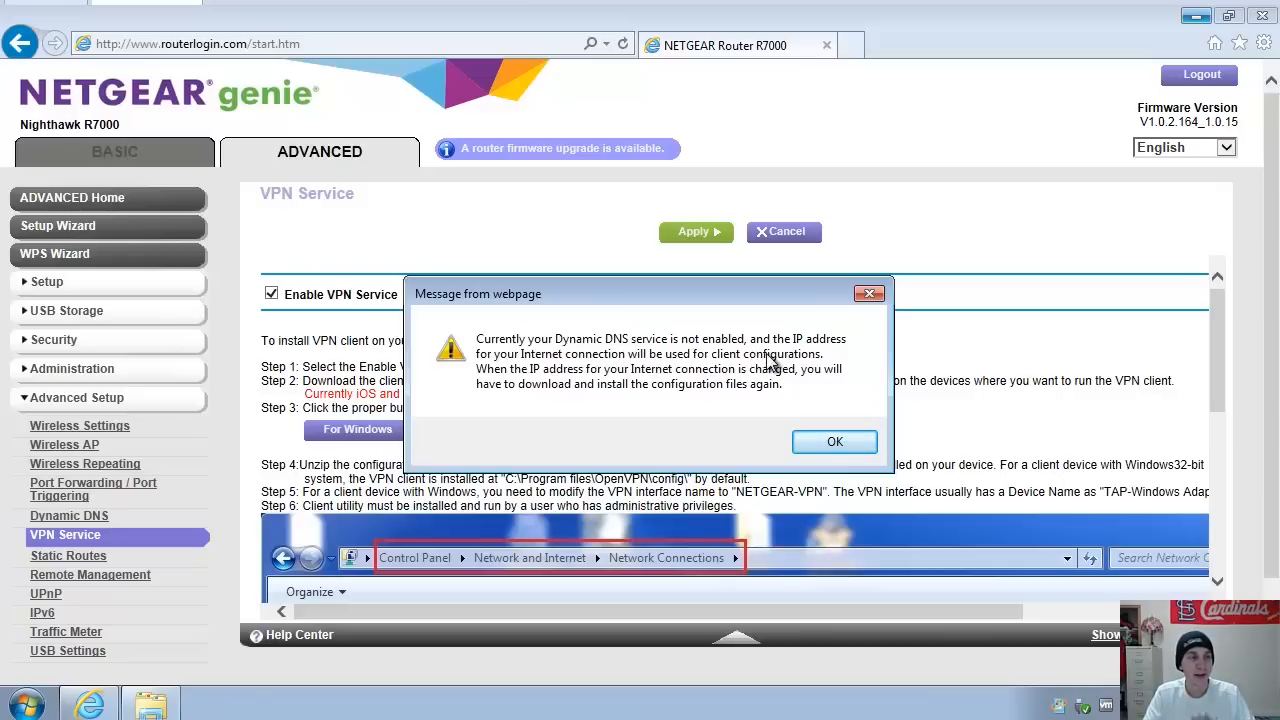
{"action": "mouse_move", "coordinate": [660, 365]}
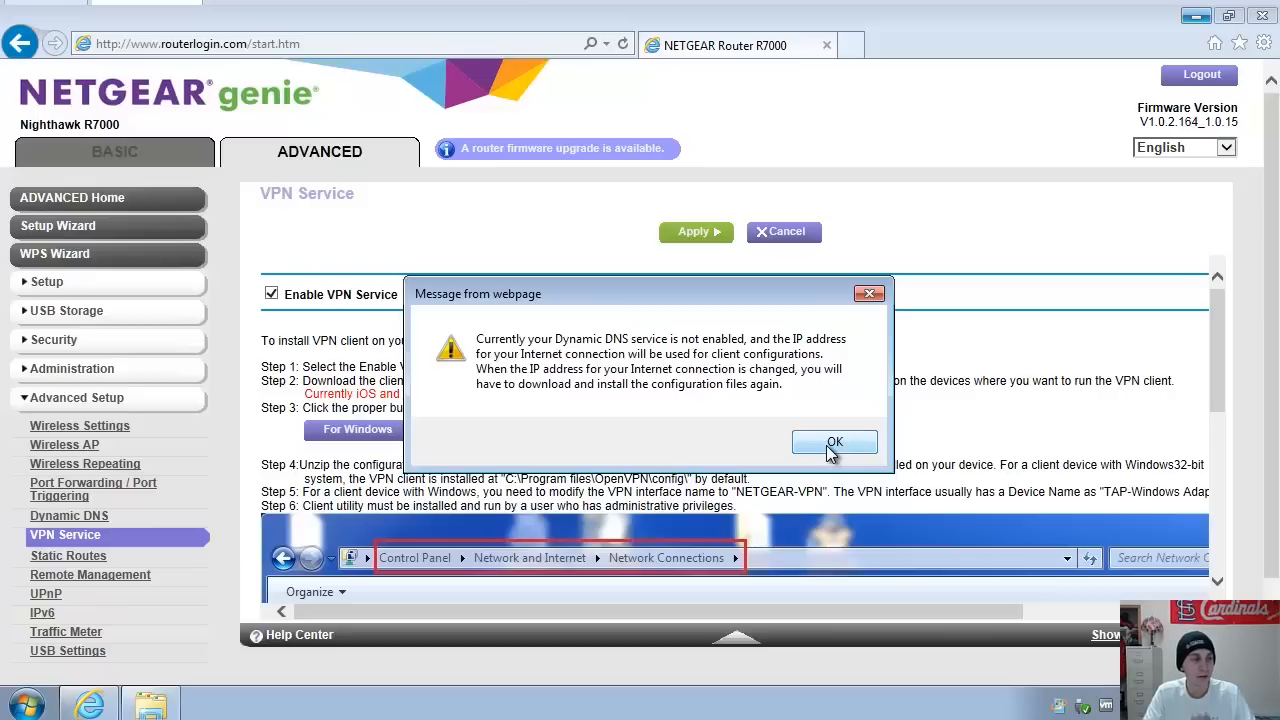
{"action": "left_click", "coordinate": [834, 441]}
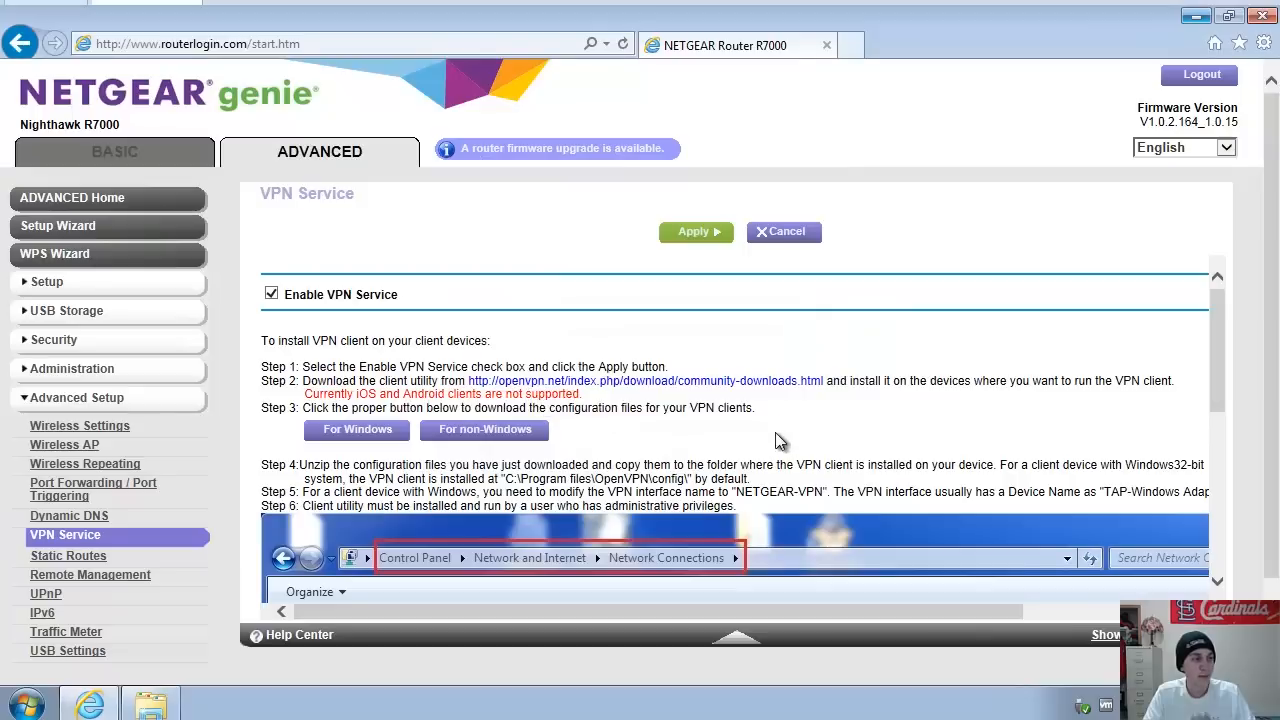
Save the Windows configuration archive as windows.zip on the Desktop
{"action": "left_click", "coordinate": [356, 430]}
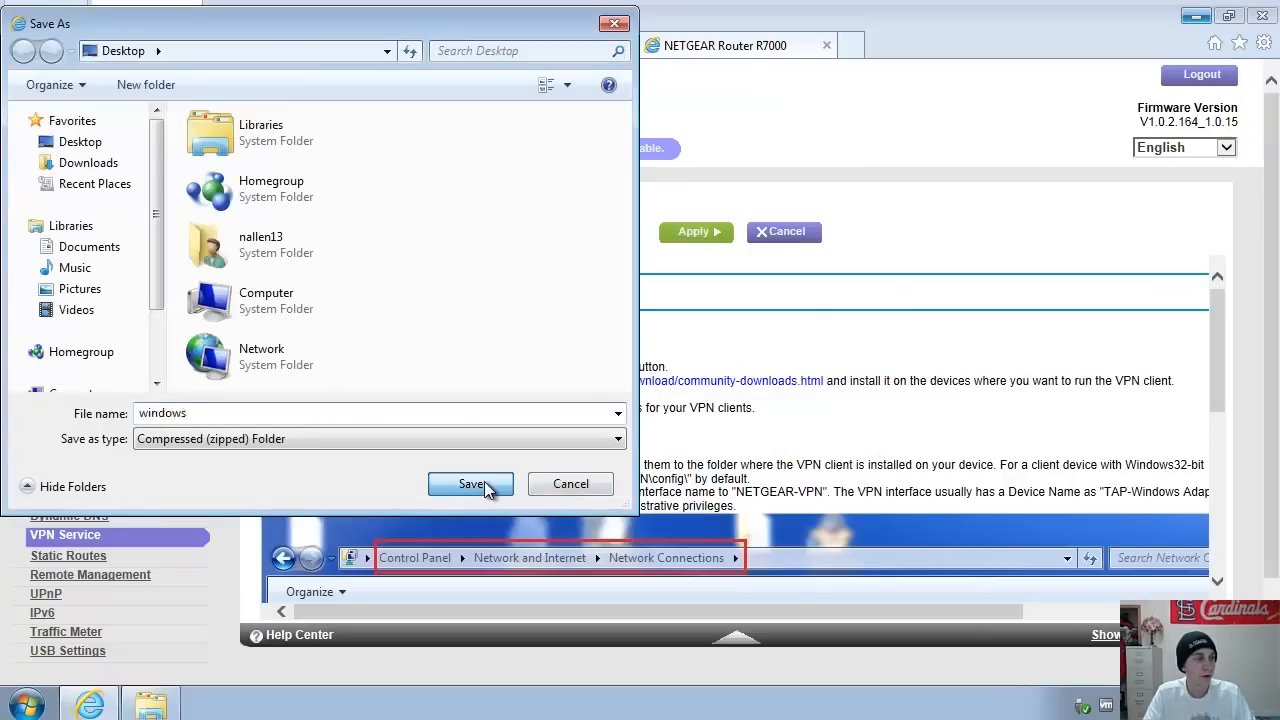
{"action": "left_click", "coordinate": [470, 484]}
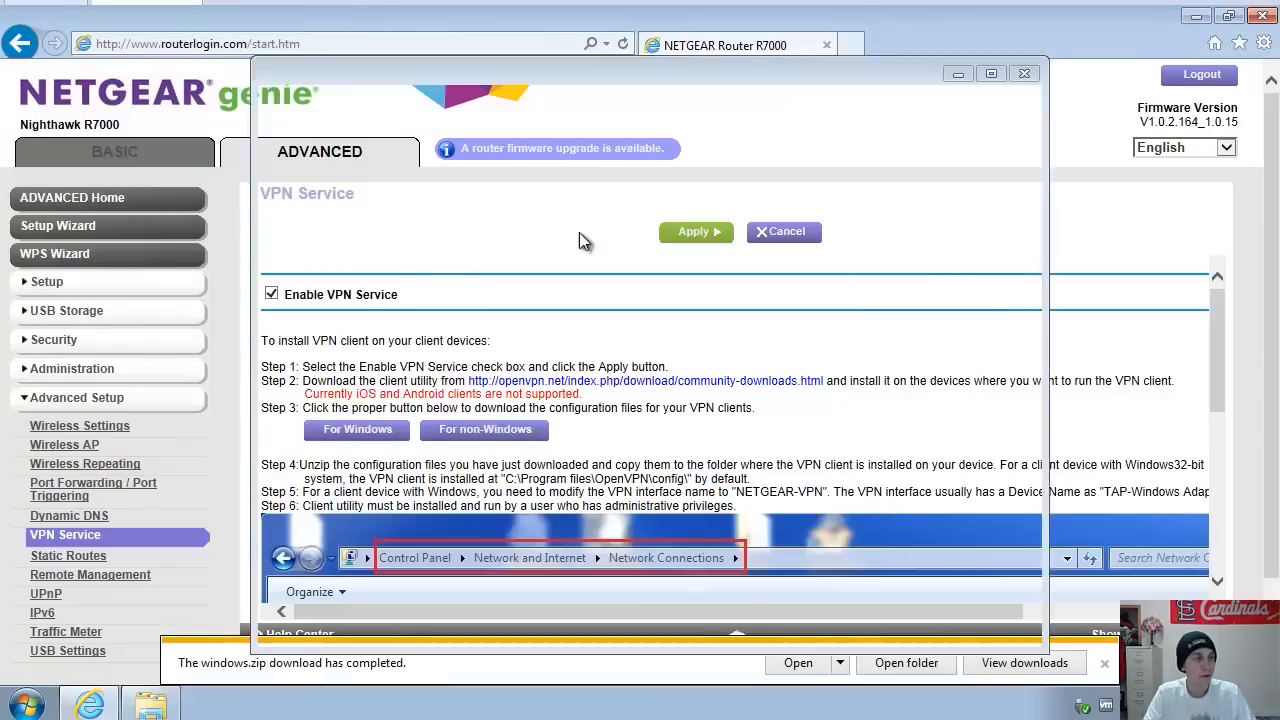
{"action": "left_click", "coordinate": [906, 663]}
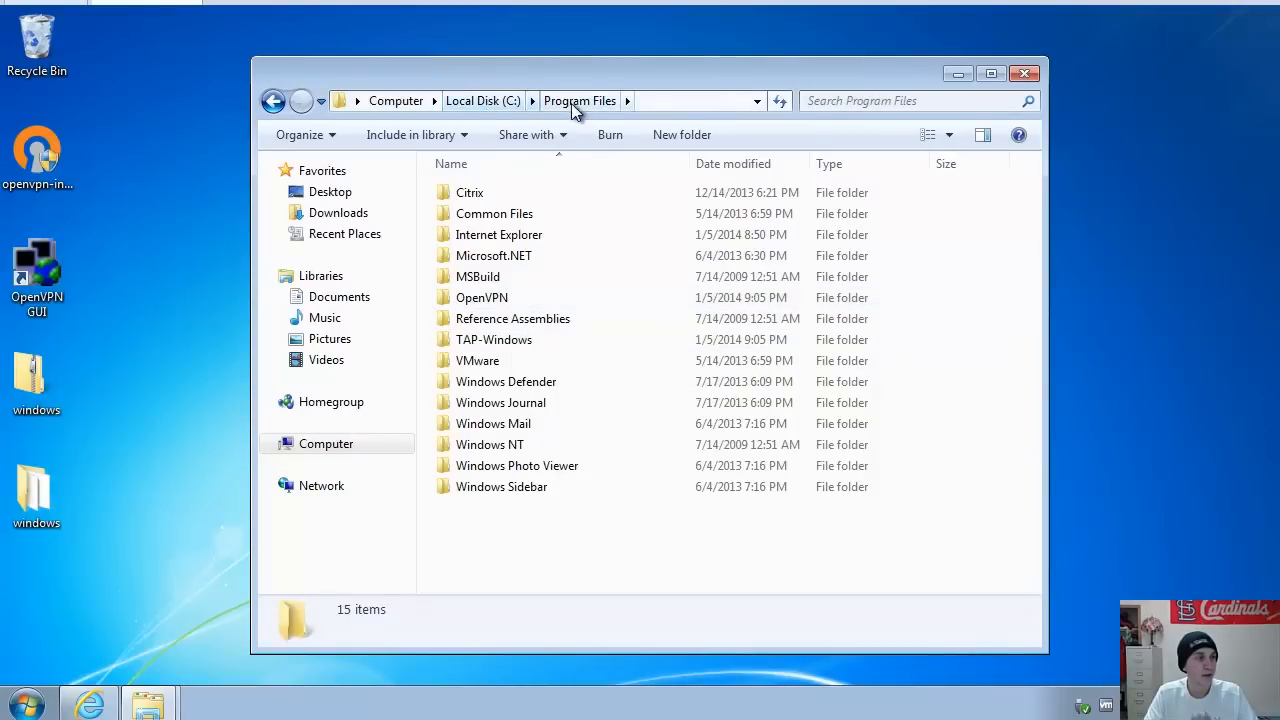
Browse into the OpenVPN installation's config folder holding client1.ovpn, keys and certificates
{"action": "double_click", "coordinate": [481, 297]}
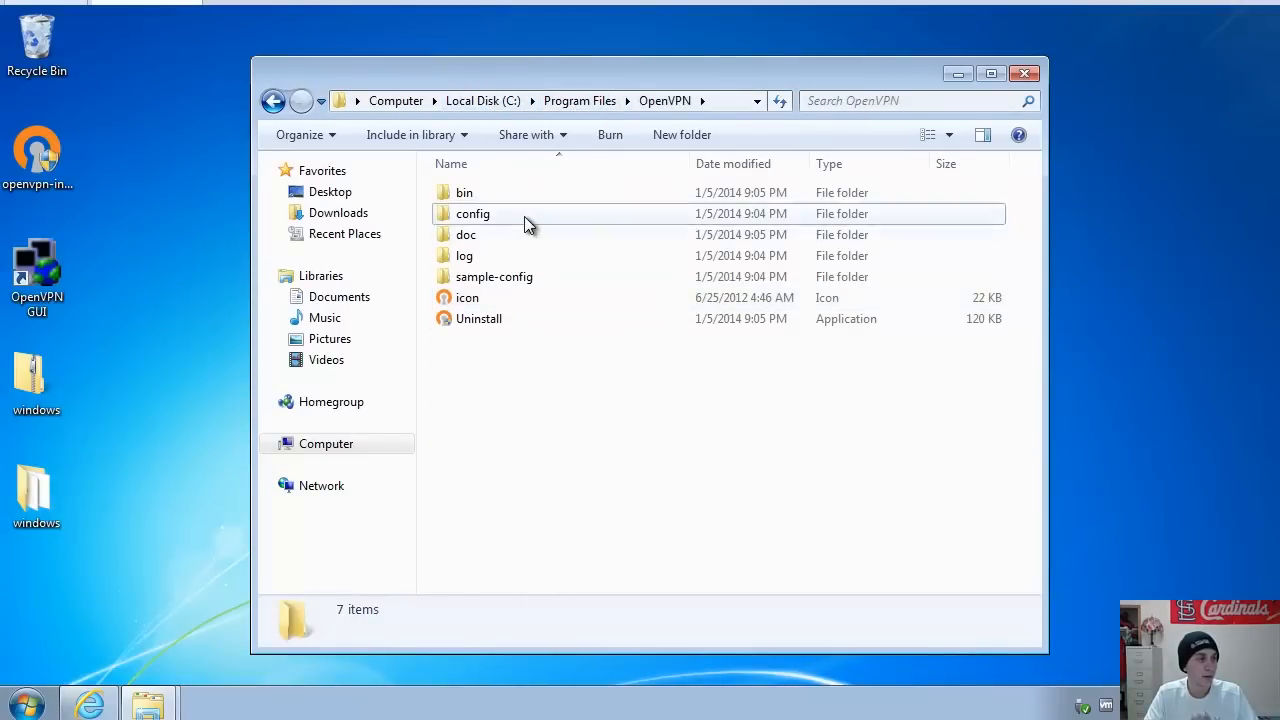
{"action": "double_click", "coordinate": [474, 213]}
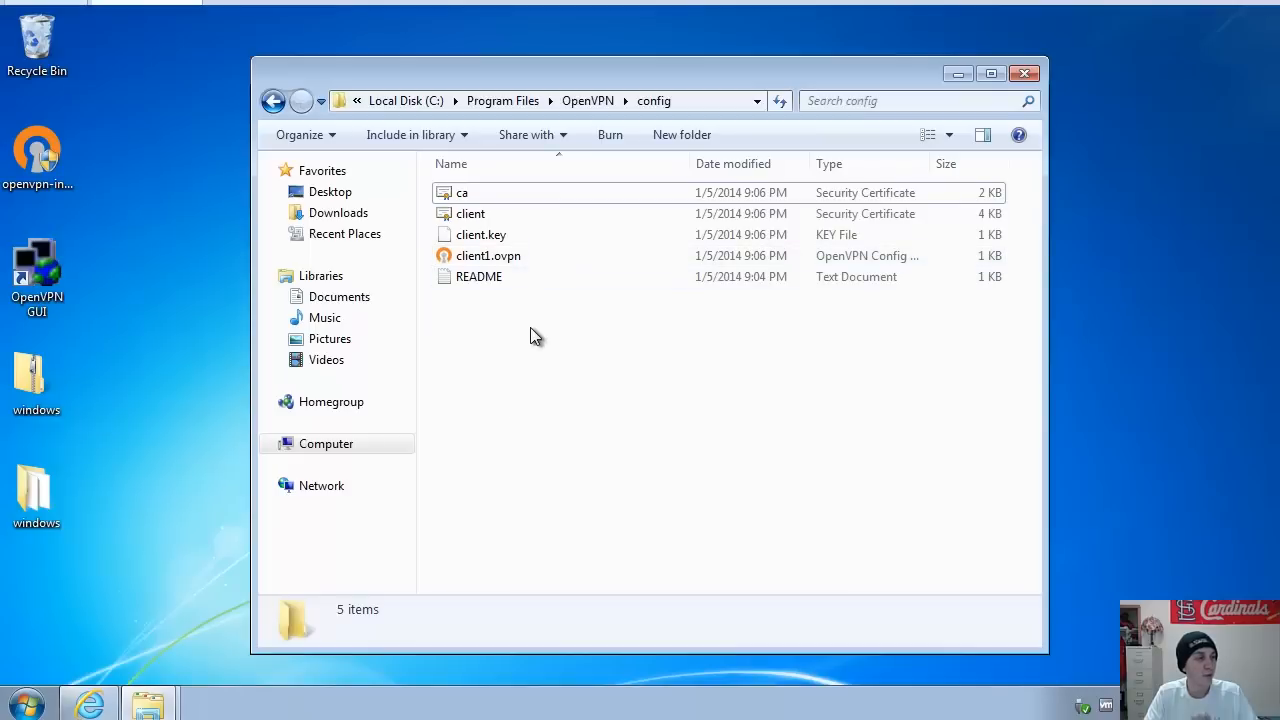
{"action": "mouse_move", "coordinate": [22, 699]}
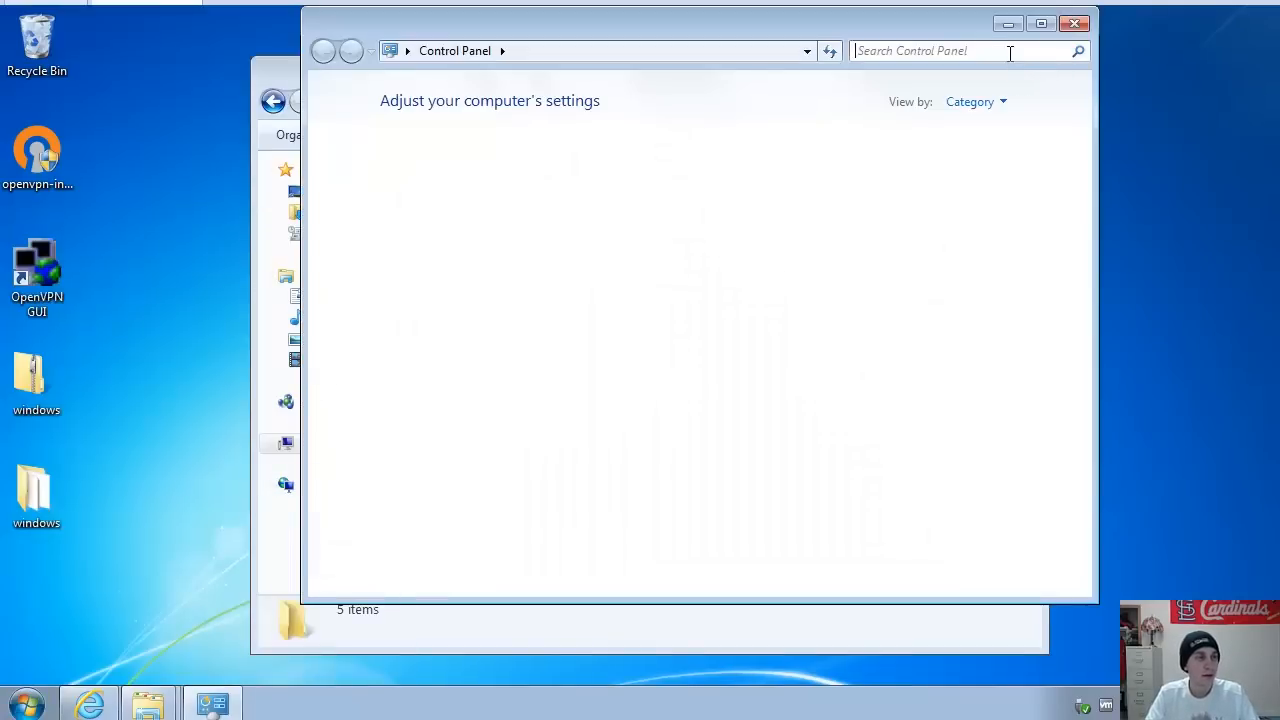
Search Control Panel for network and open the adapter connections in Network and Sharing Center
{"action": "type", "text": "network"}
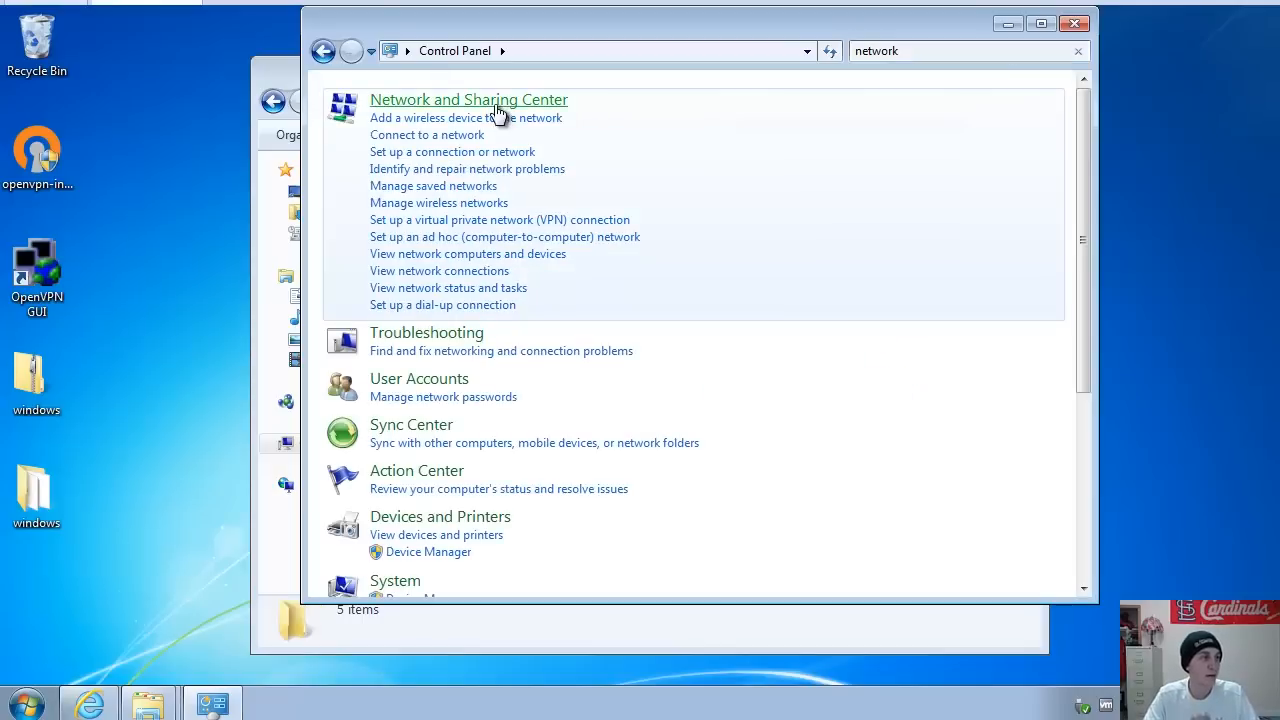
{"action": "left_click", "coordinate": [469, 99]}
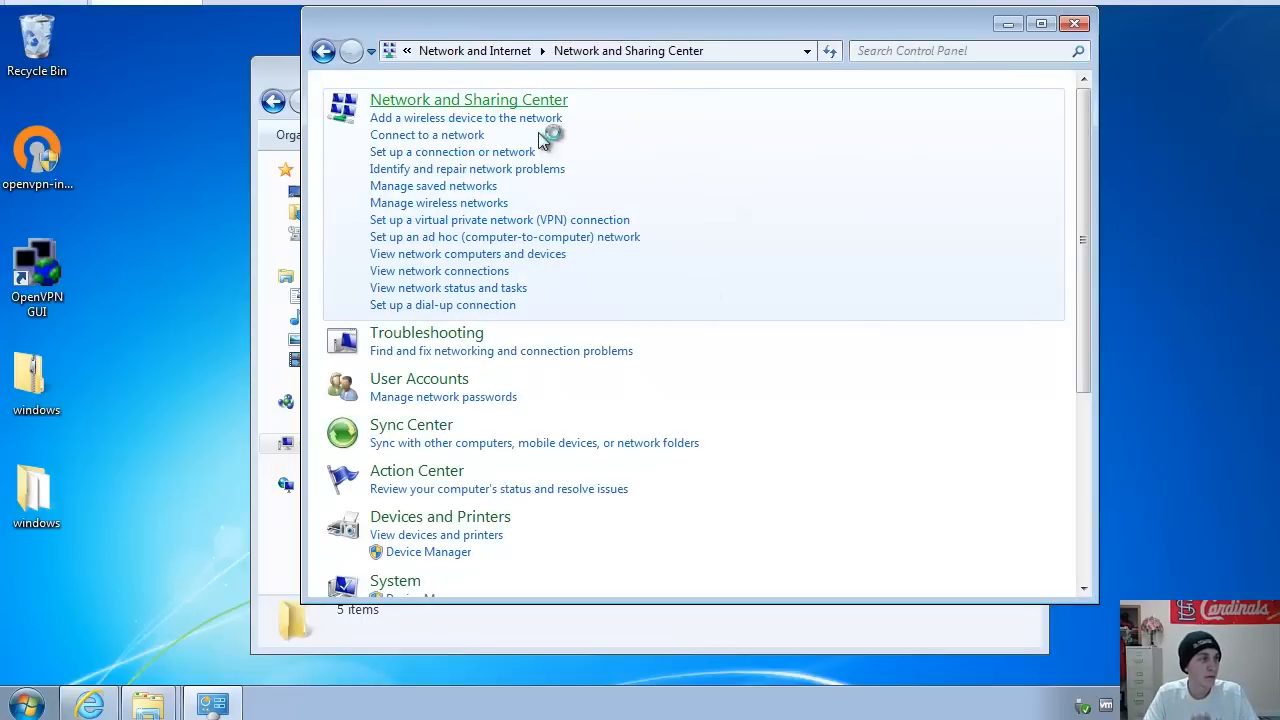
{"action": "left_click", "coordinate": [465, 99]}
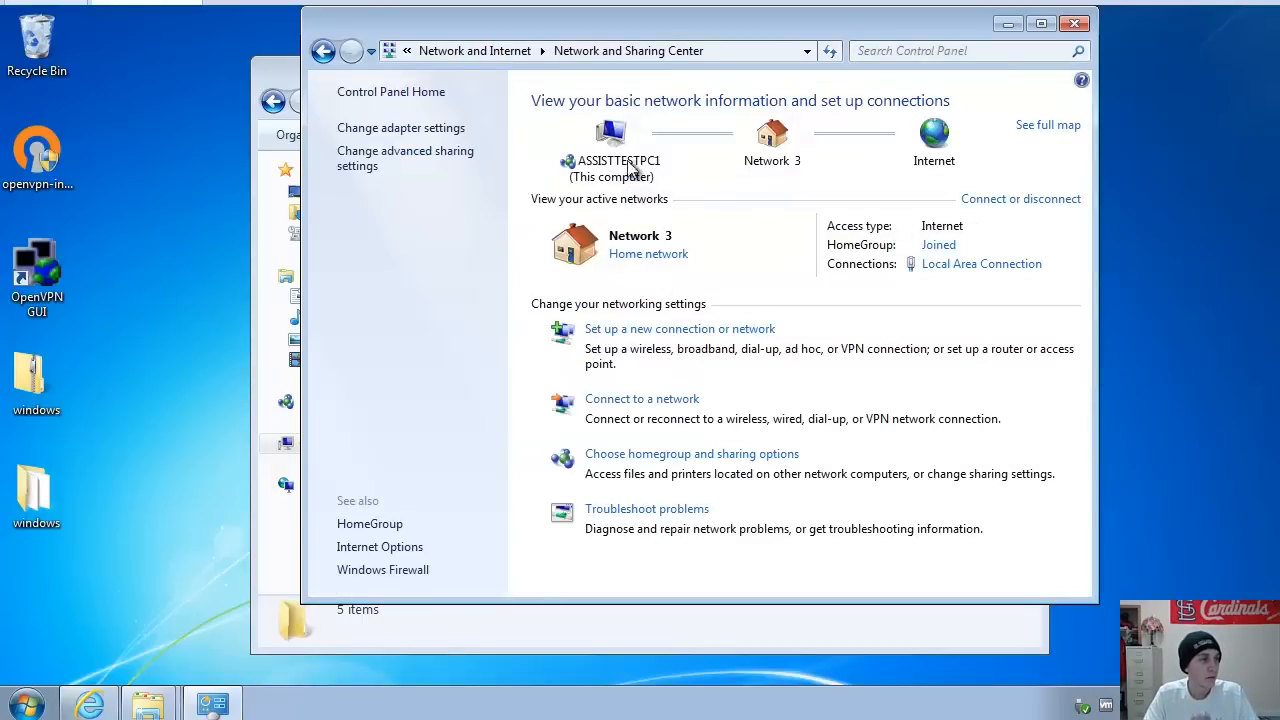
{"action": "left_click", "coordinate": [401, 127]}
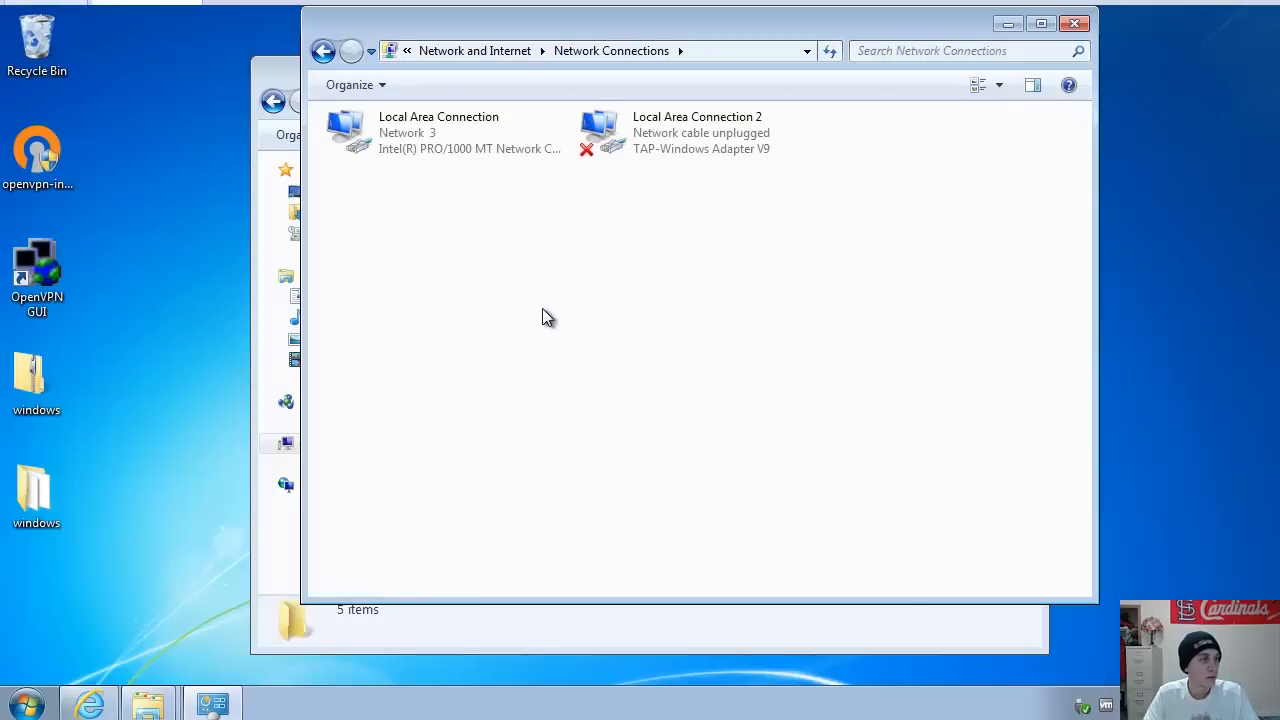
Rename the TAP-Windows adapter connection to NETGEAR-VPN
{"action": "left_click", "coordinate": [700, 132]}
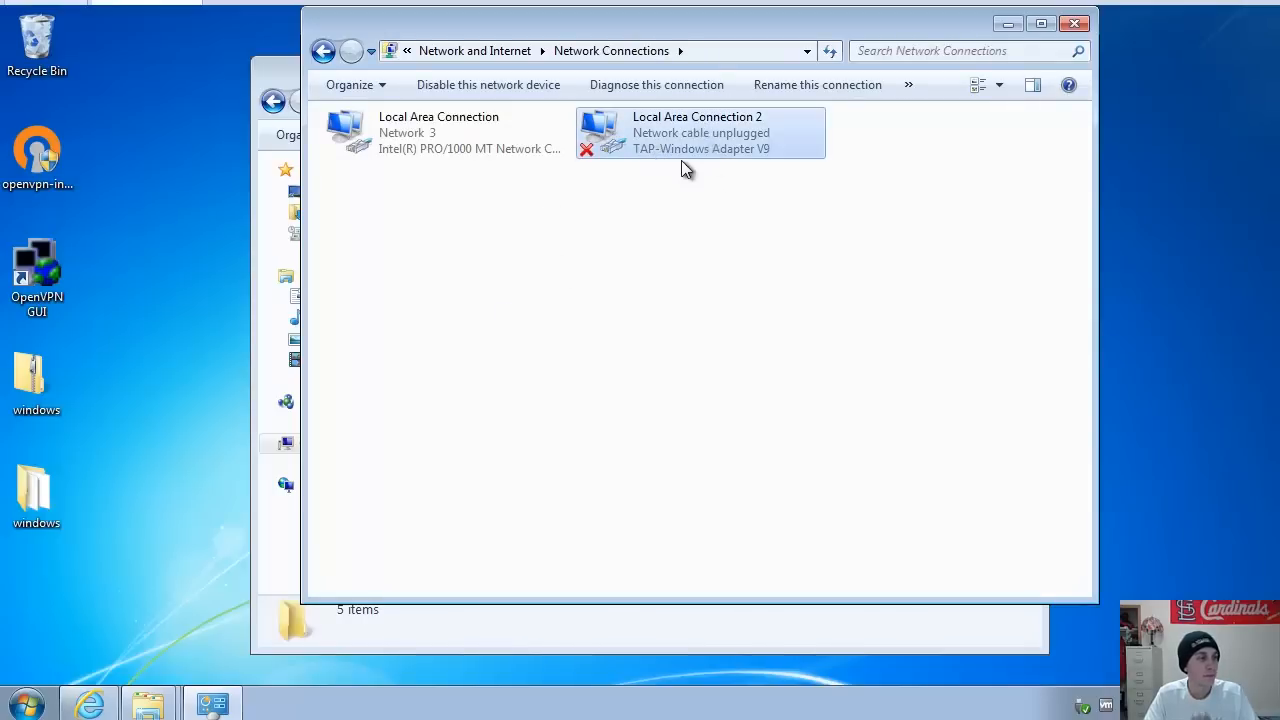
{"action": "mouse_move", "coordinate": [740, 145]}
{"action": "type", "text": "N"}
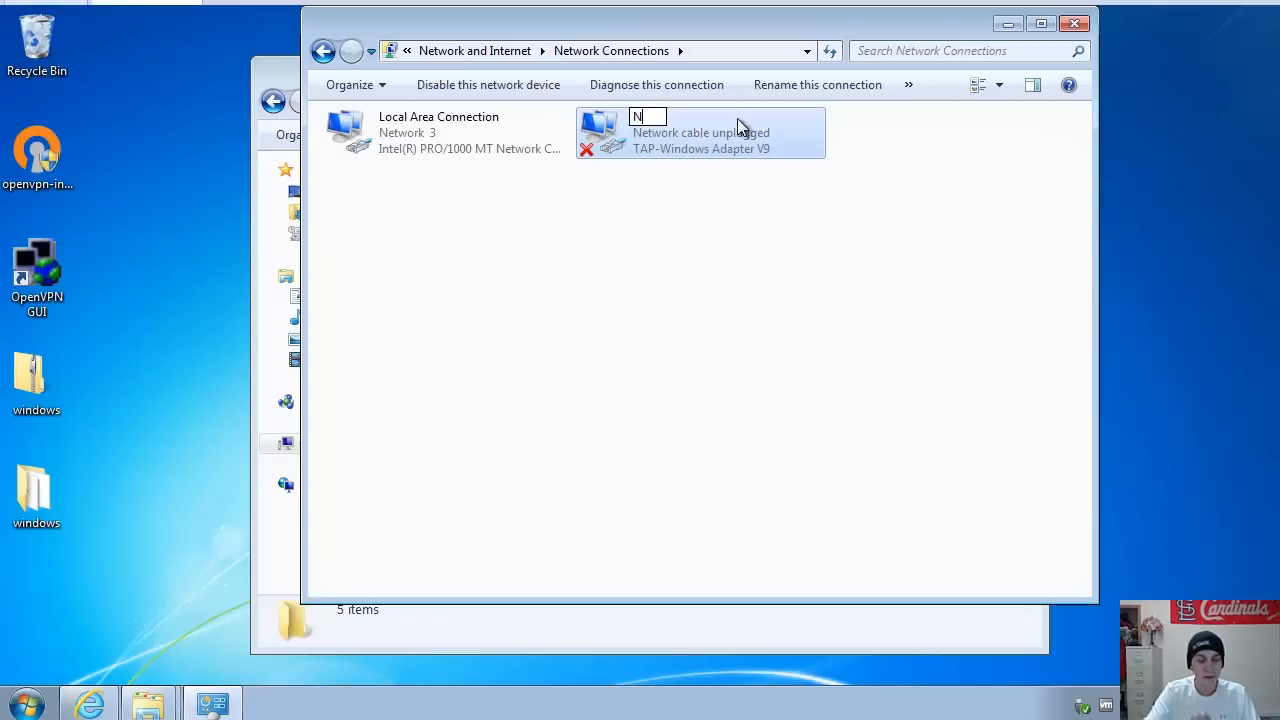
{"action": "type", "text": "ETGEAR-"}
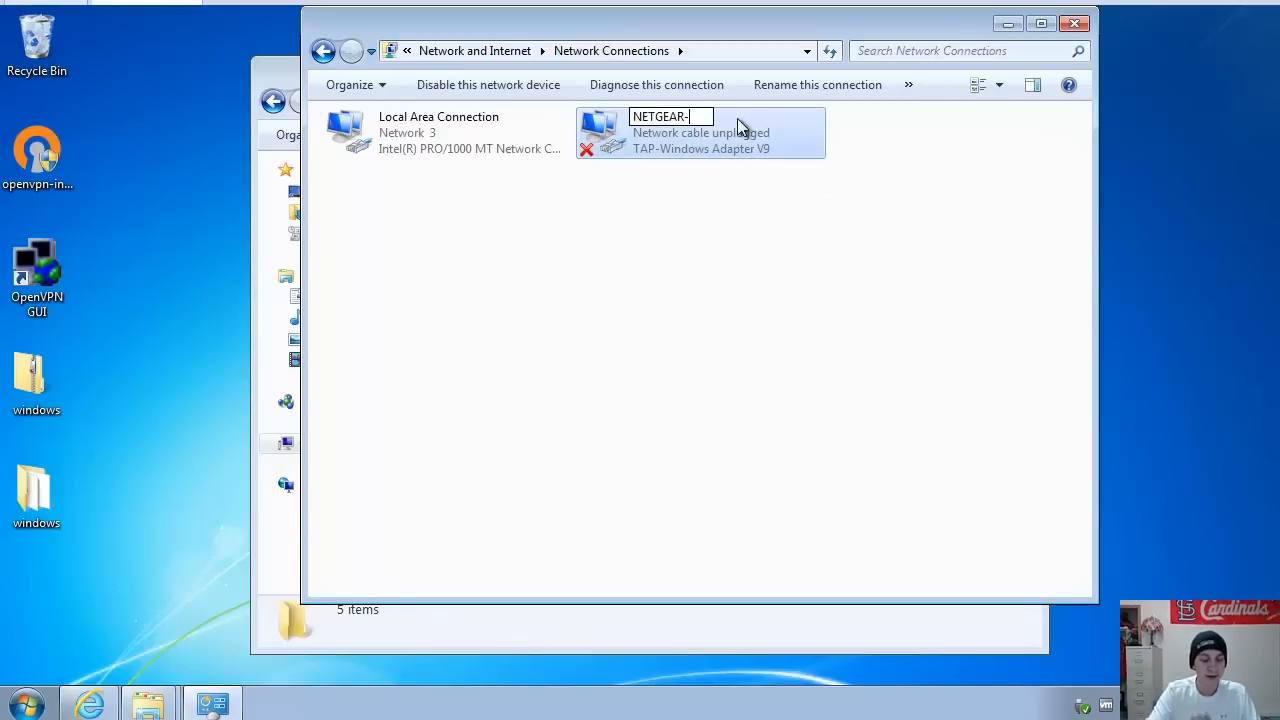
{"action": "type", "text": "VPN"}
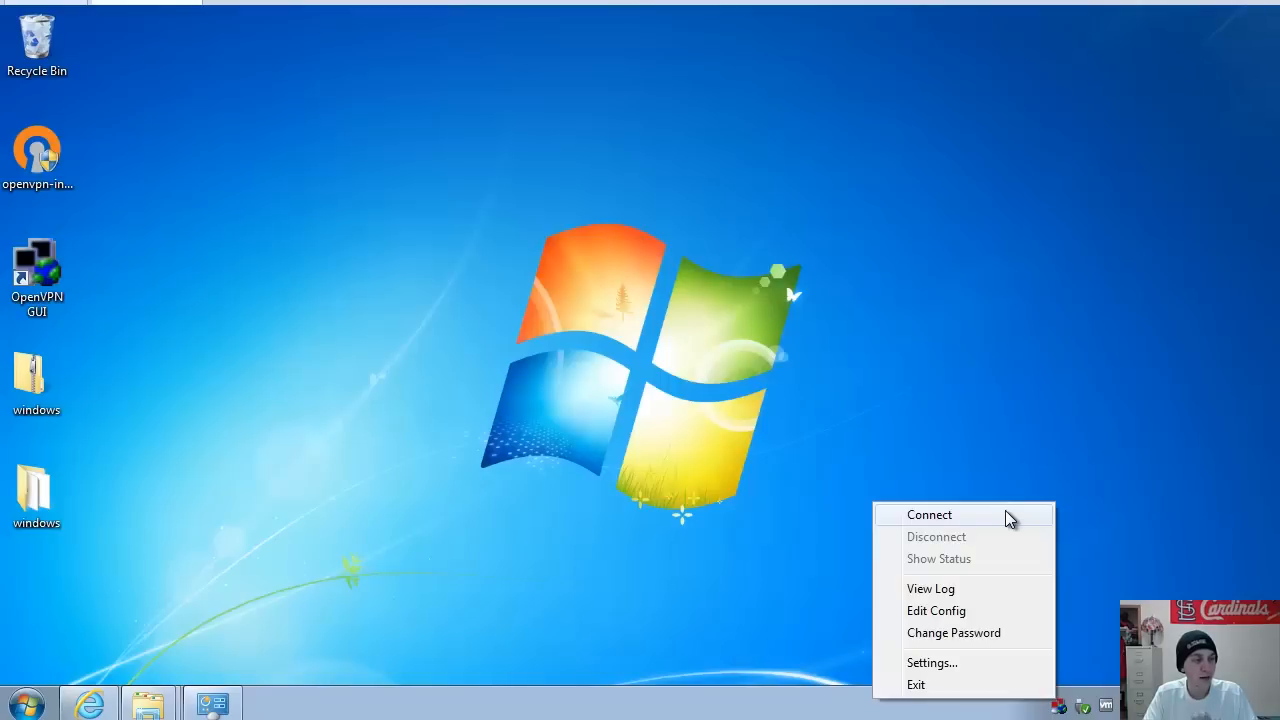
Start an OpenVPN GUI connection to the router's VPN
{"action": "left_click", "coordinate": [1006, 593]}
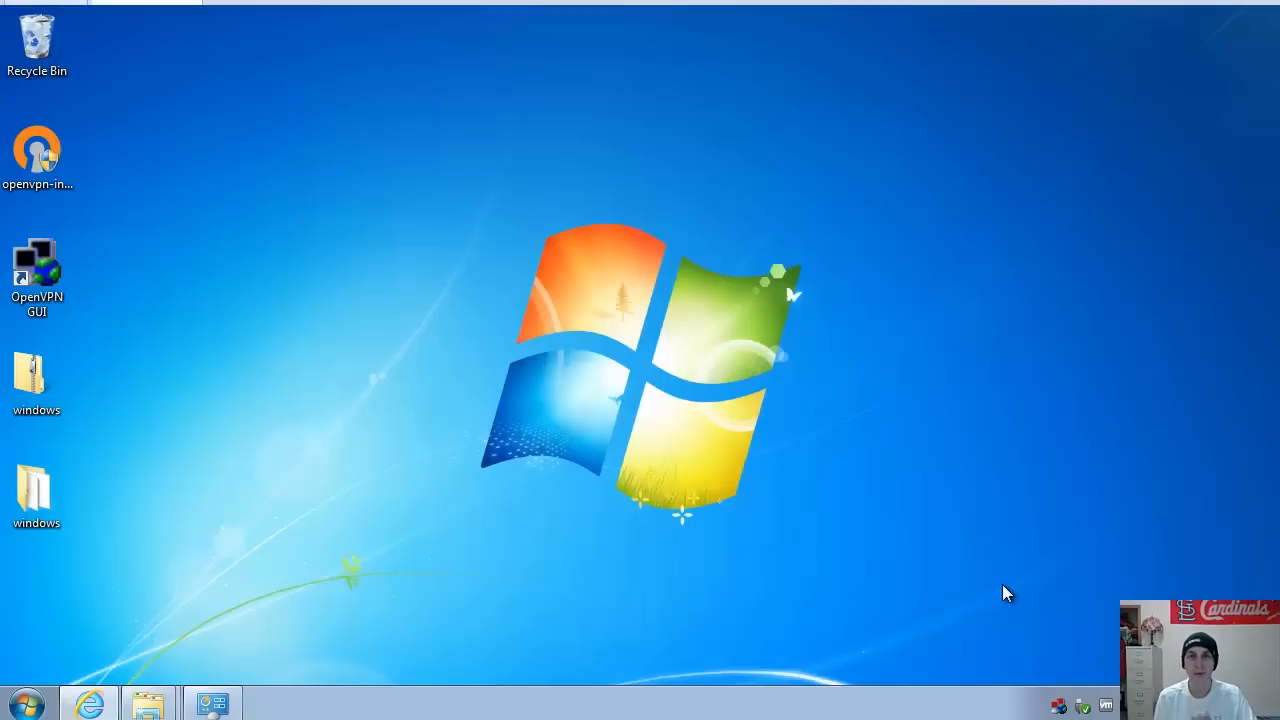
{"action": "mouse_move", "coordinate": [1047, 501]}
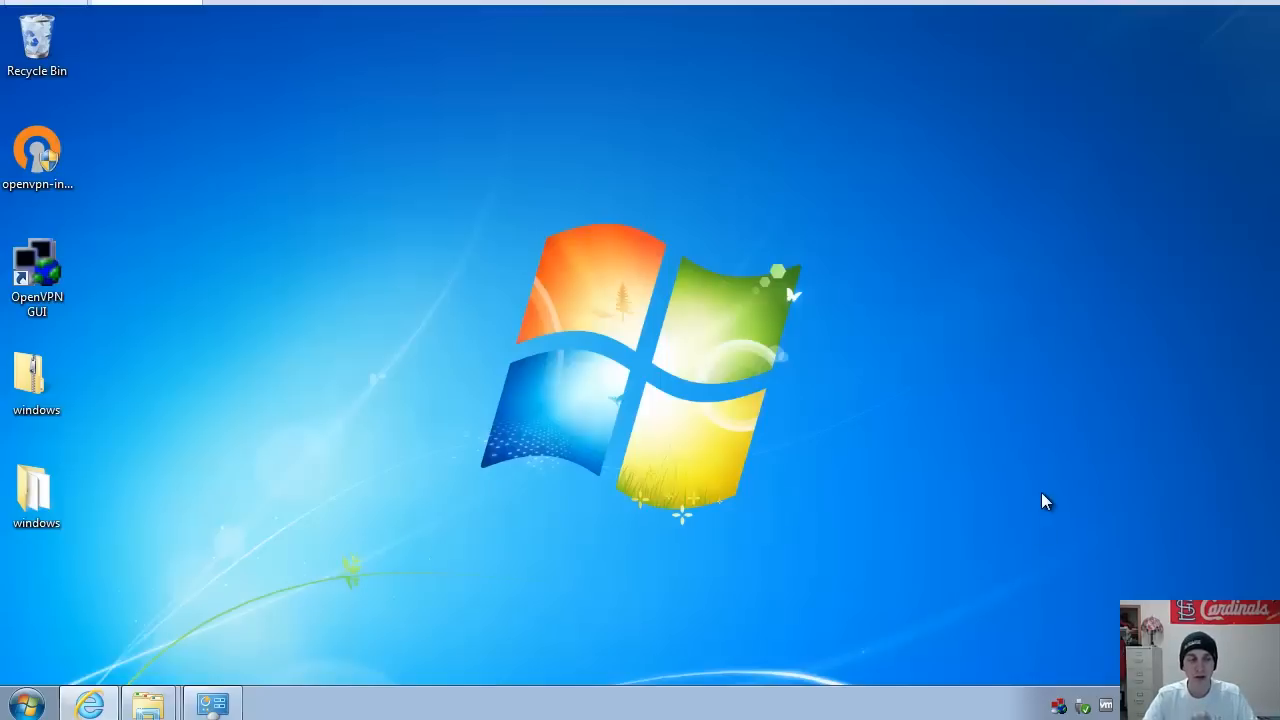